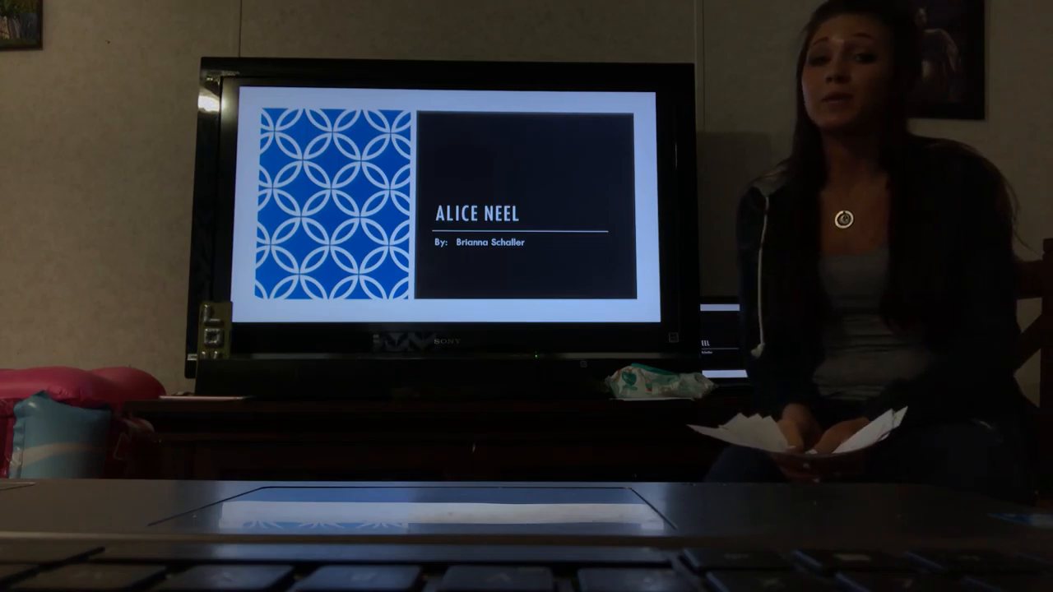
key(right)
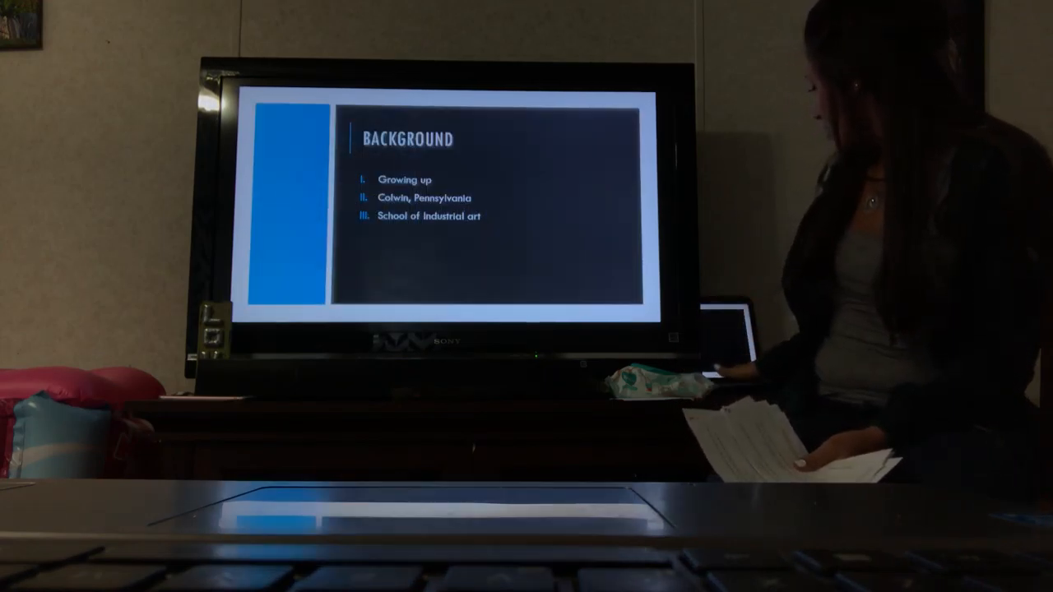